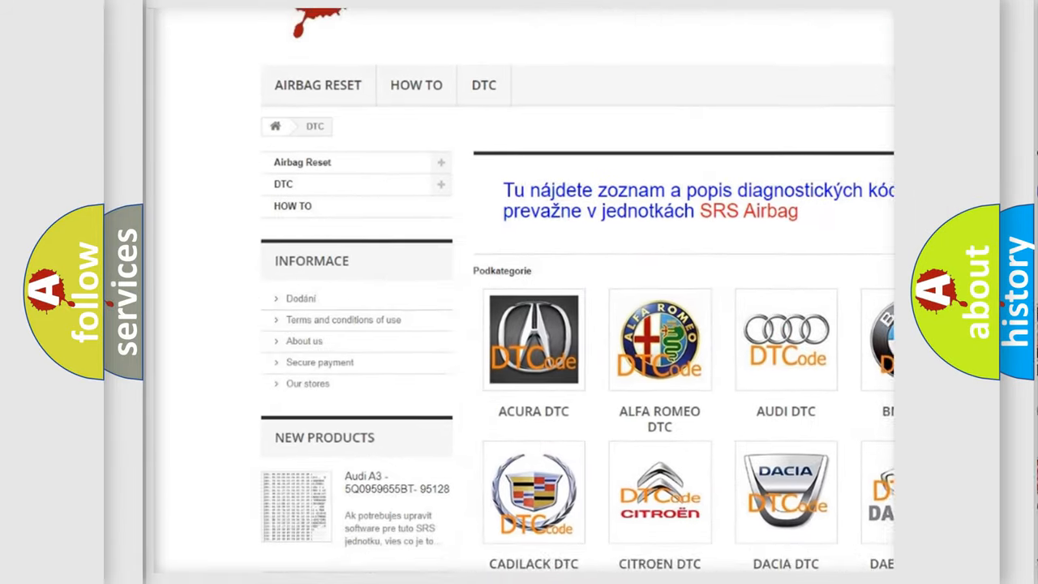
Open the AUDI DTC tile under Podkategorie to list the numbered Audi trouble codes.
scroll(down, 3)
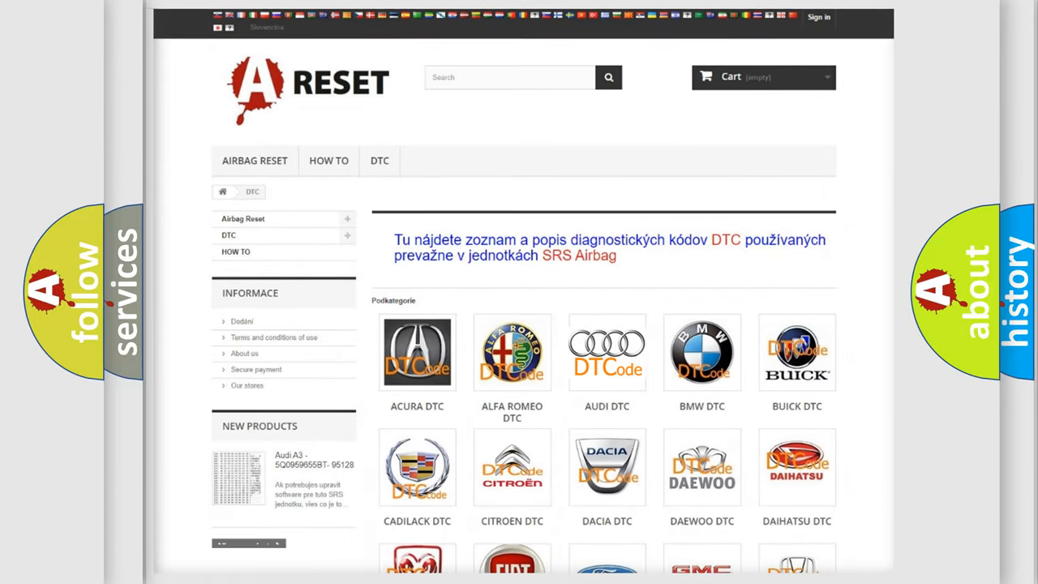
click(607, 352)
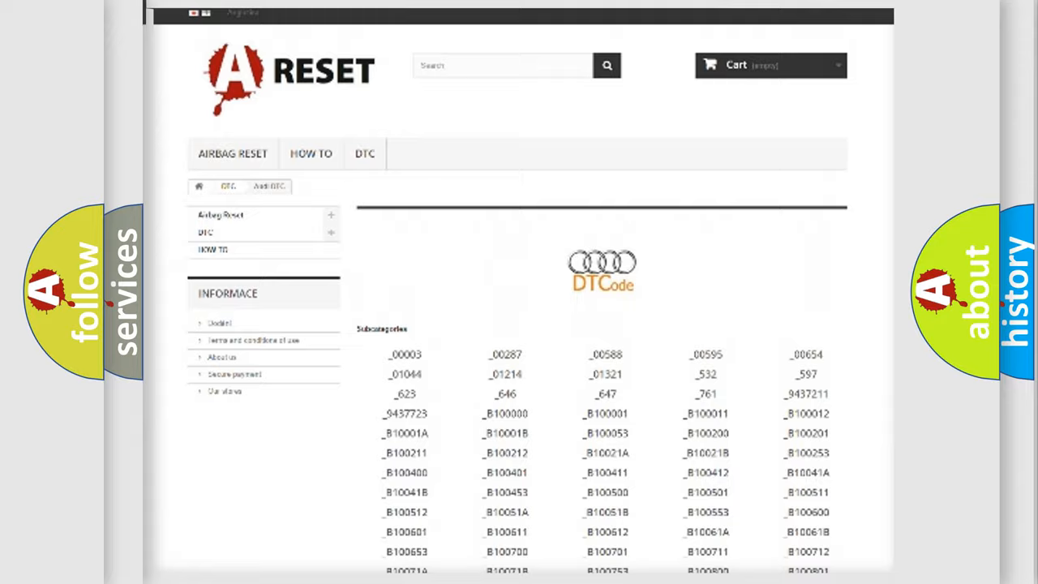